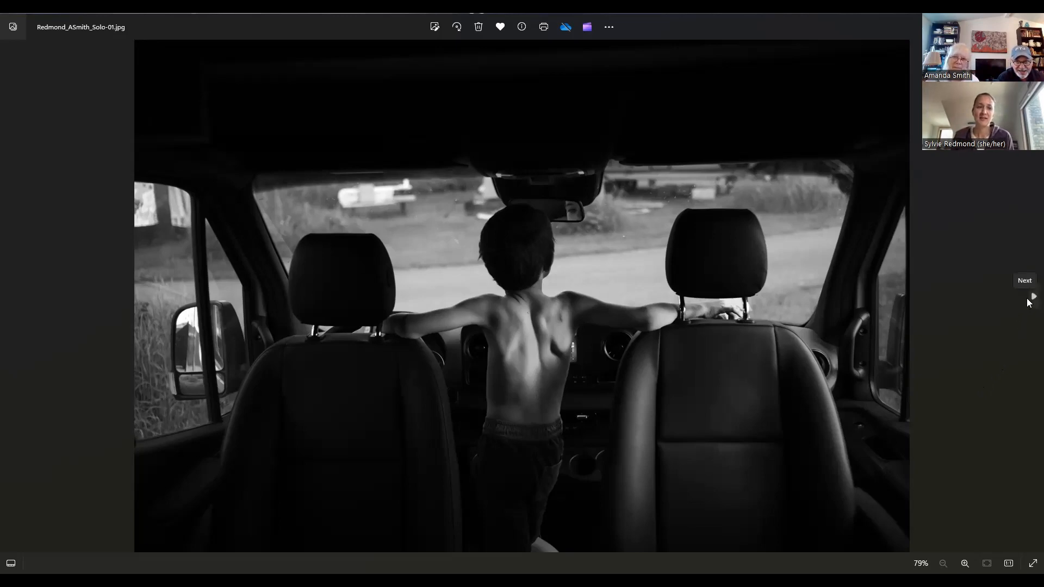
# Advance to the fourth photo, a boy leaning out a van window before mountains.
pyautogui.click(1033, 296)
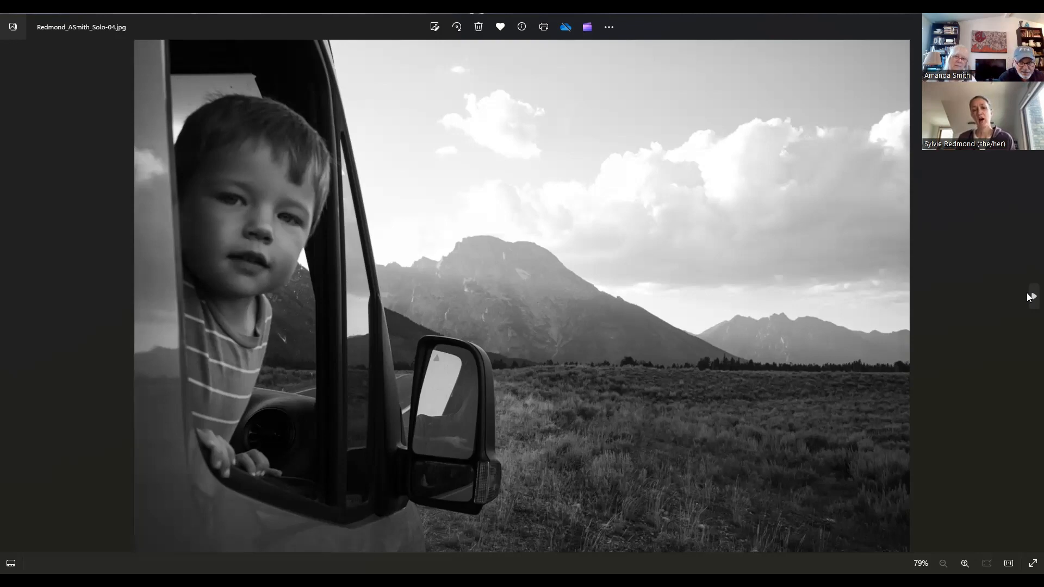
# Advance to the fifth photo, two boys in the van with one in a car seat.
pyautogui.click(1031, 296)
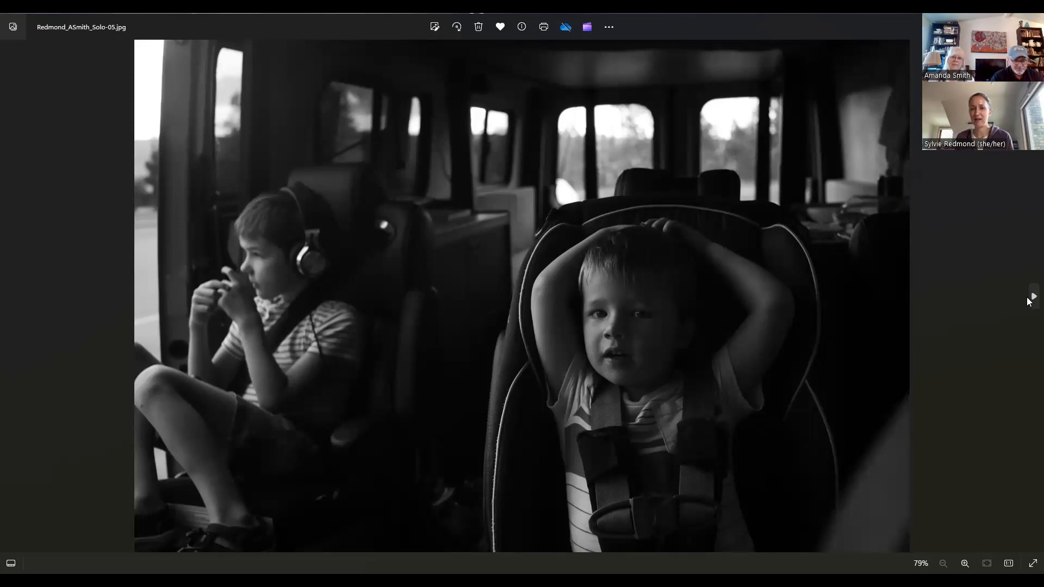
# Advance to the tenth photo, a dim close-up of a sleeping child's profile.
pyautogui.click(1032, 297)
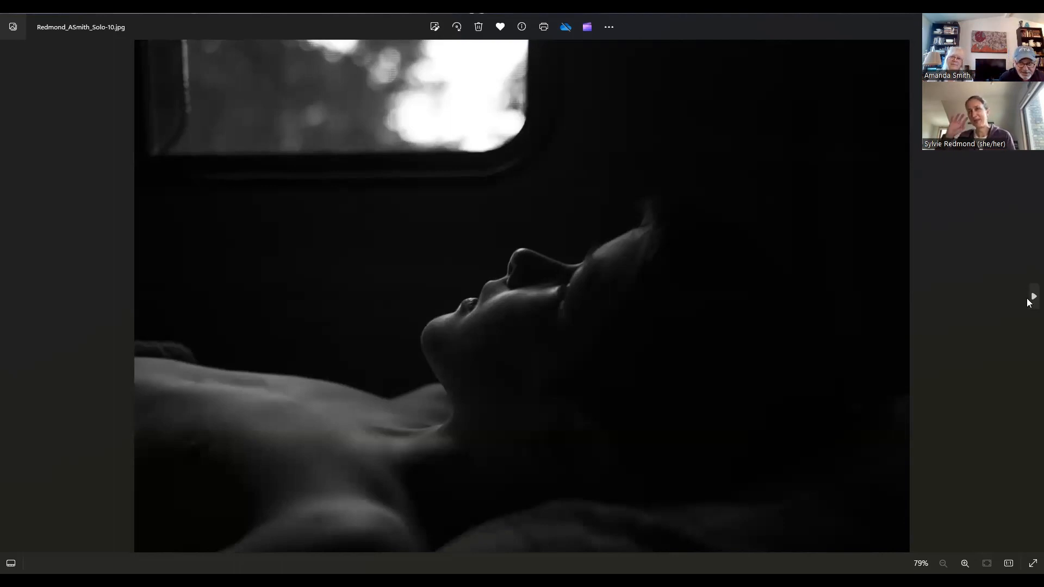
# Advance to the eleventh photo, a boy in a van seat facing a mountain meadow.
pyautogui.click(1033, 297)
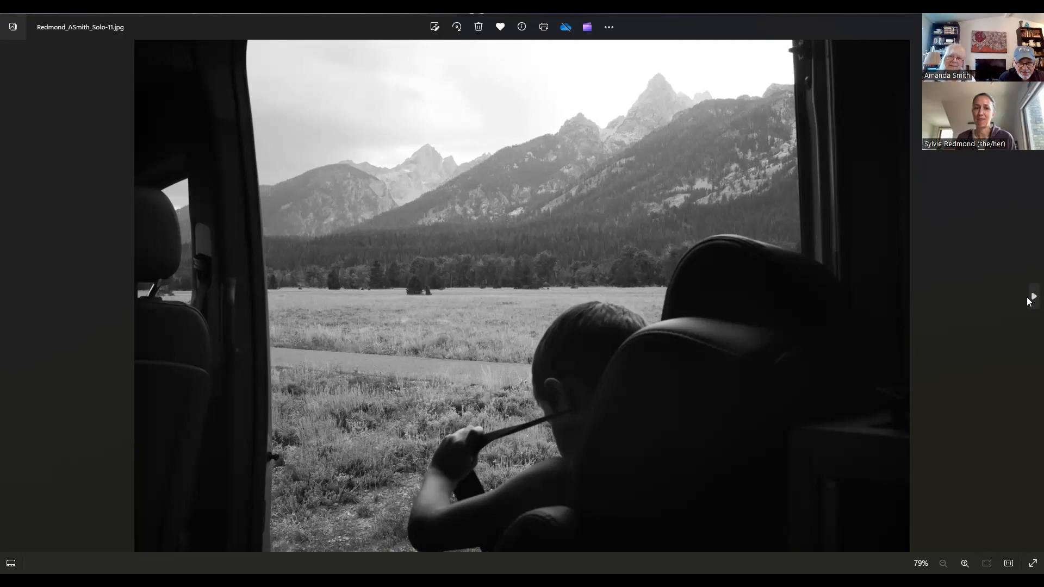
# Advance two photos to photo thirteen, three boys playing with sticks among pines.
pyautogui.click(1032, 296)
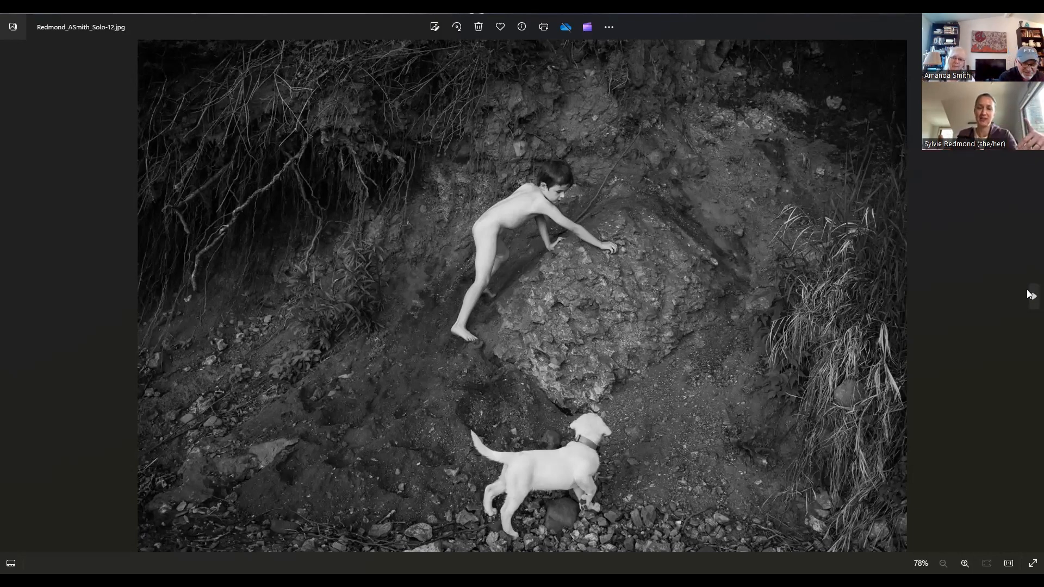
pyautogui.press('right')
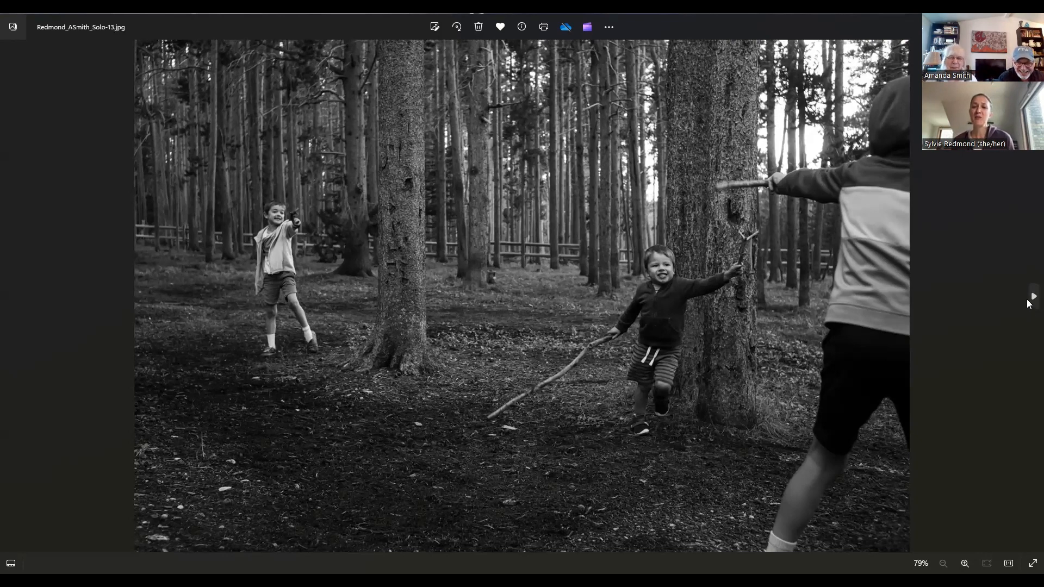
pyautogui.click(1033, 297)
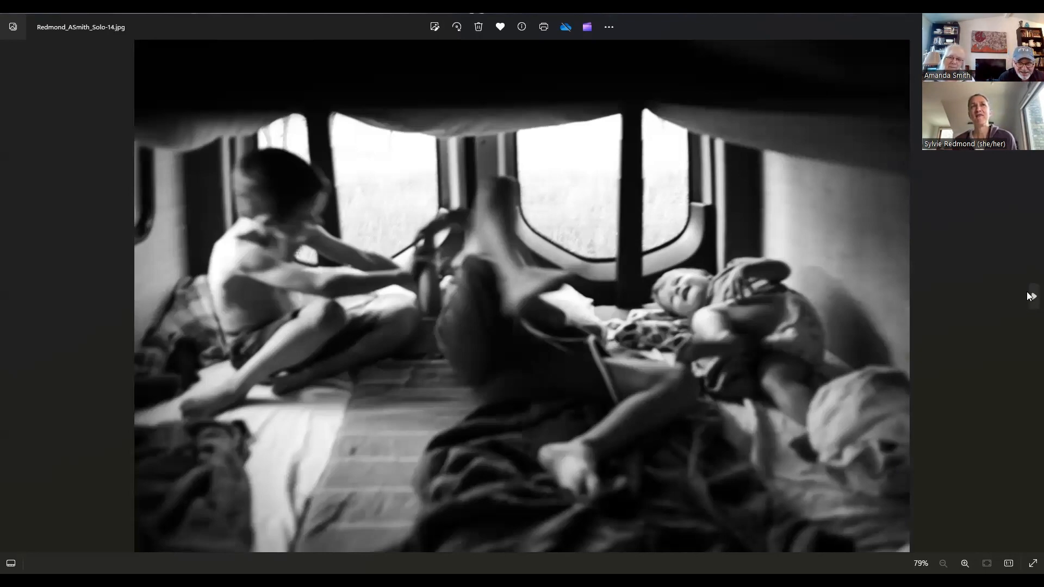
# Advance two photos to photo seventeen, a man carrying two children through a pine forest.
pyautogui.press('right')
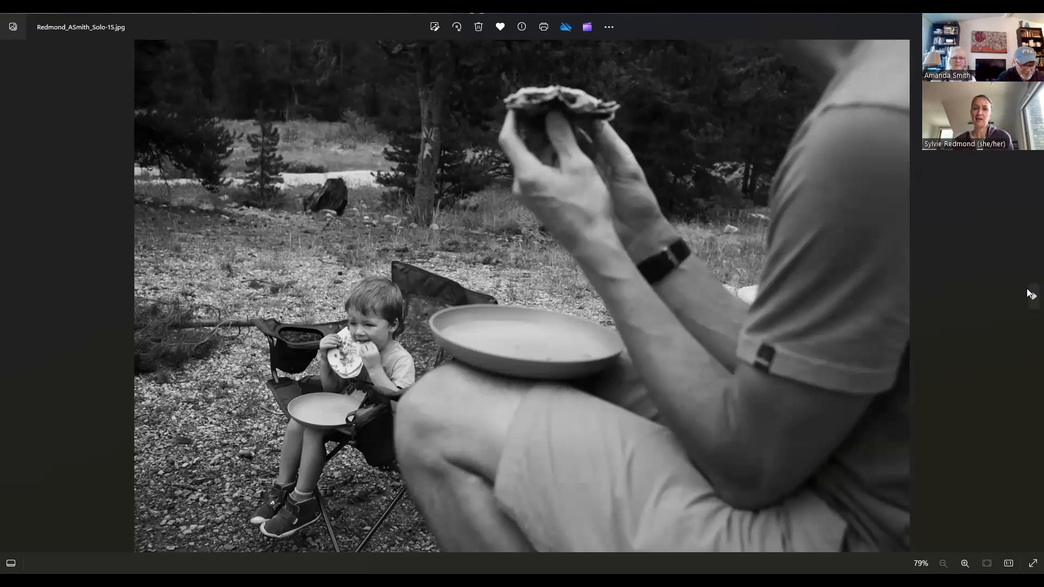
pyautogui.press('Right')
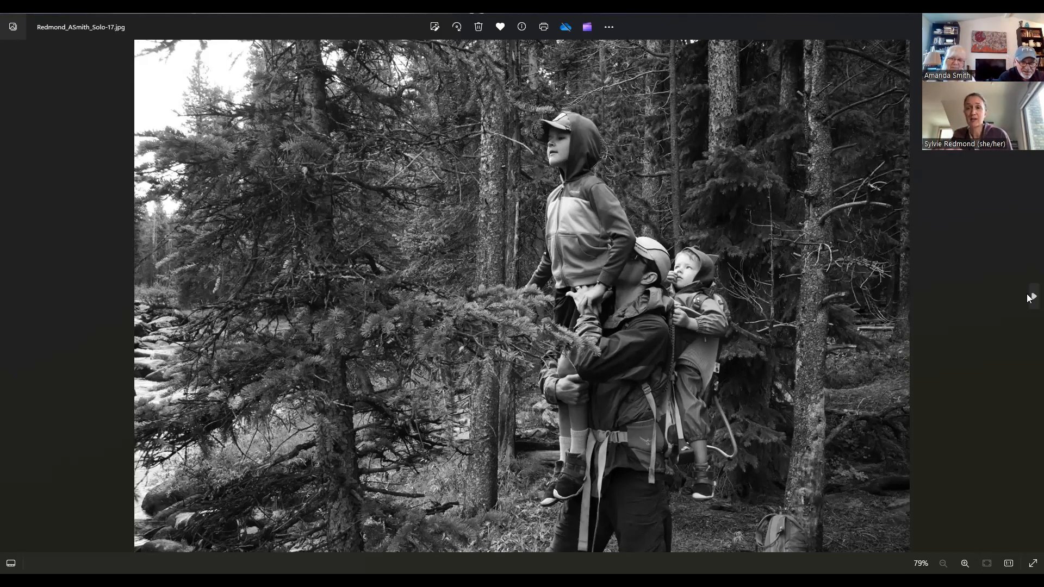
# Advance to photo twenty, two children on lakeside rocks beneath mountain peaks.
pyautogui.press('Right')
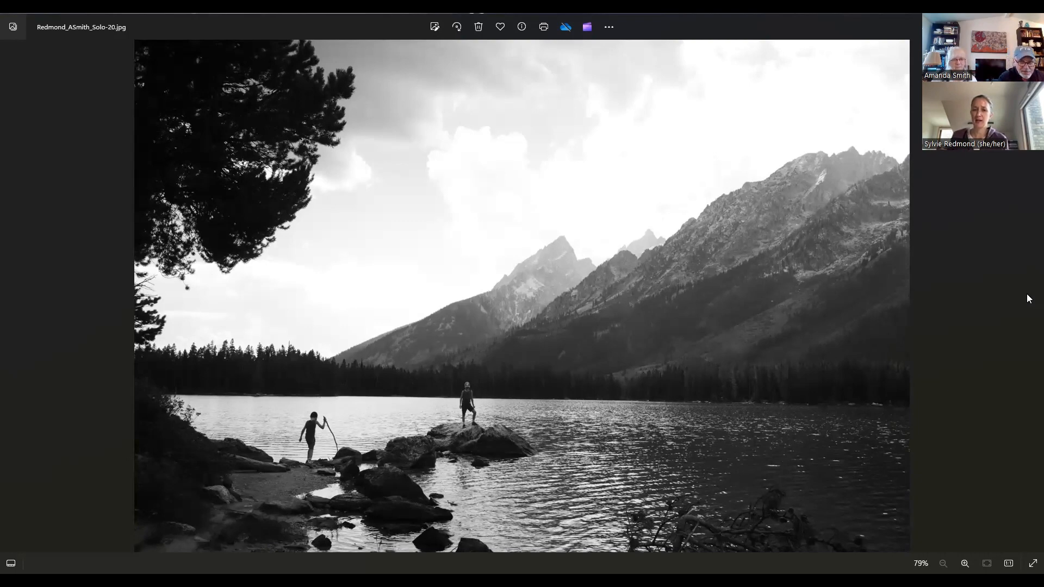
pyautogui.moveTo(9, 298)
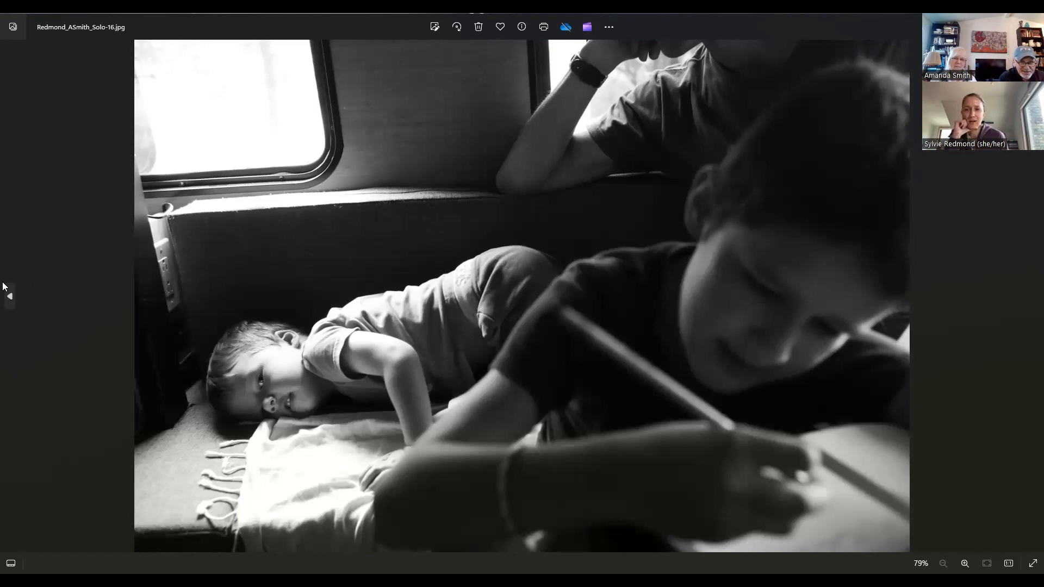
# Step back four photos to photo nine, a figure silhouetted in a van window.
pyautogui.click(9, 296)
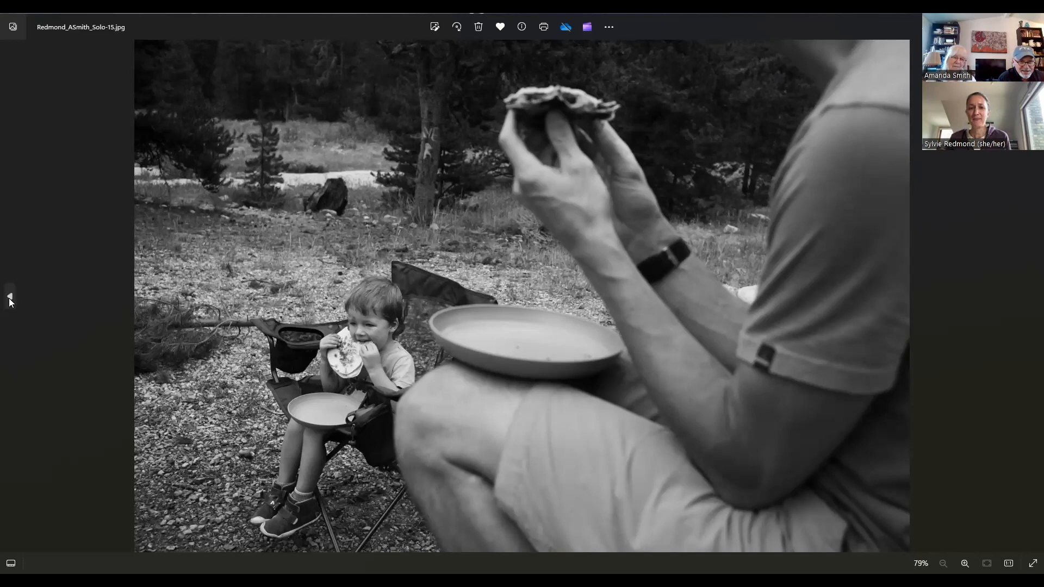
pyautogui.click(9, 297)
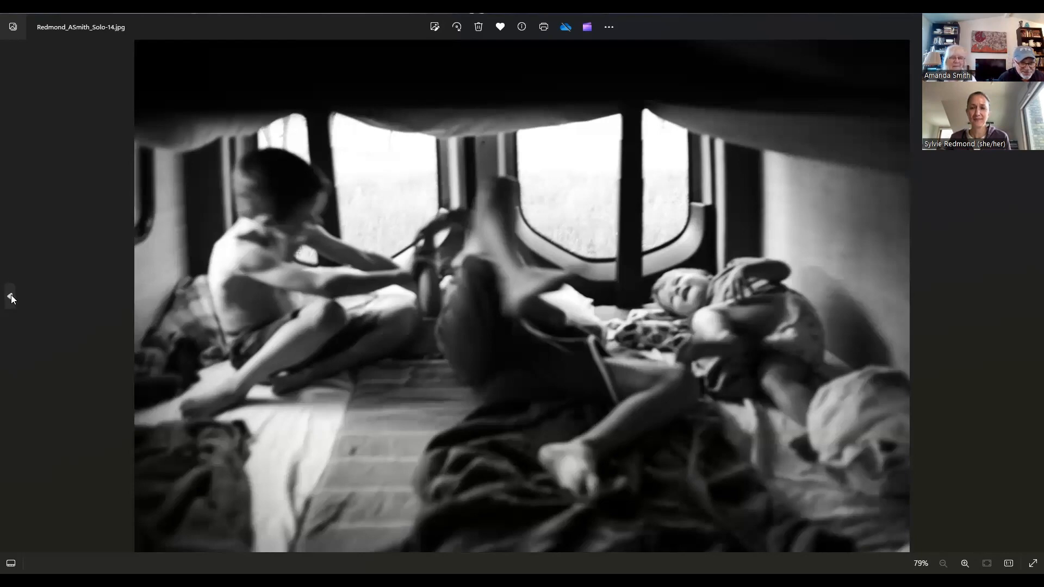
pyautogui.click(11, 298)
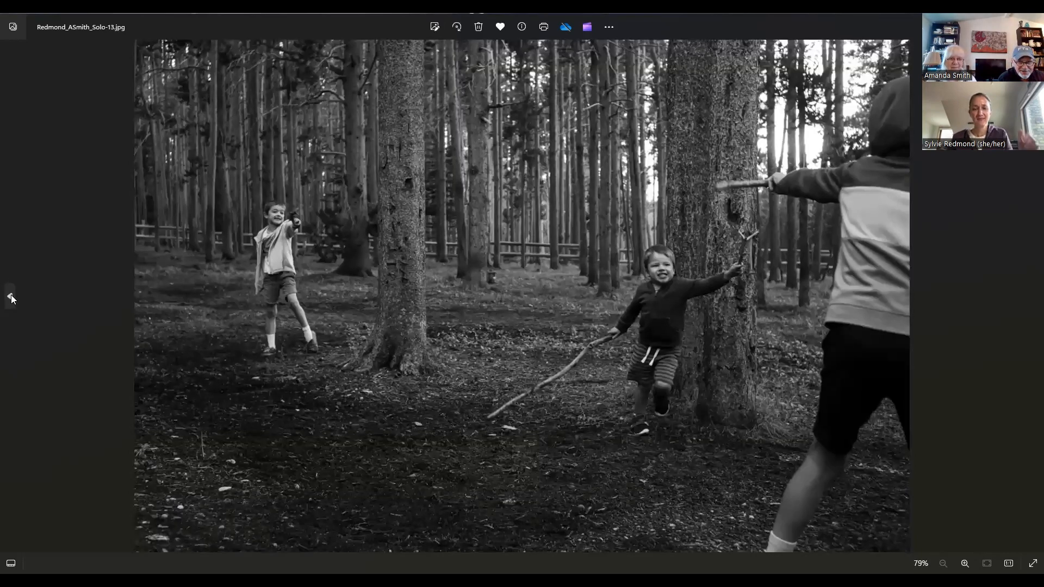
pyautogui.click(10, 298)
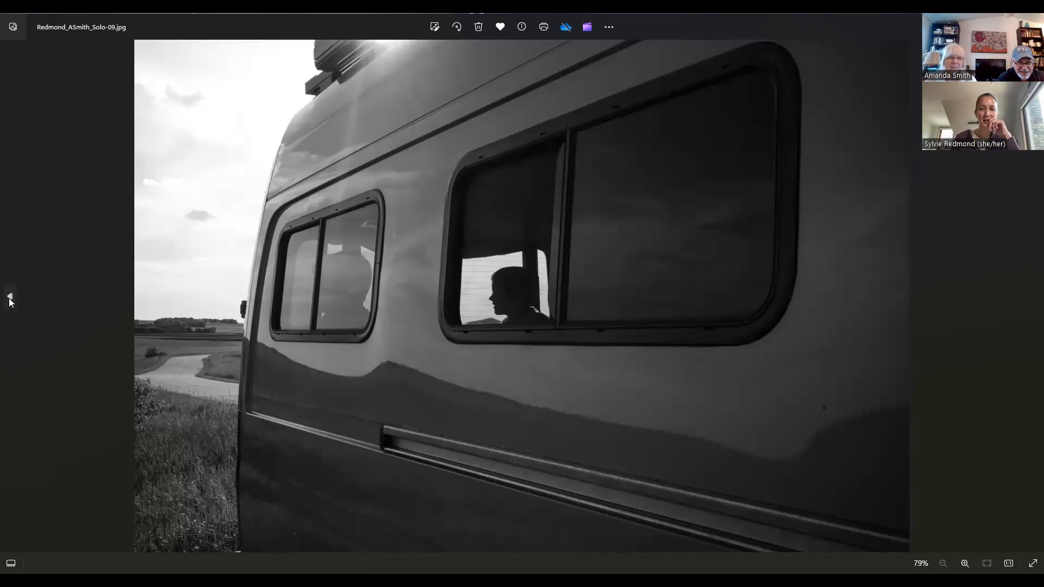
pyautogui.moveTo(9, 297)
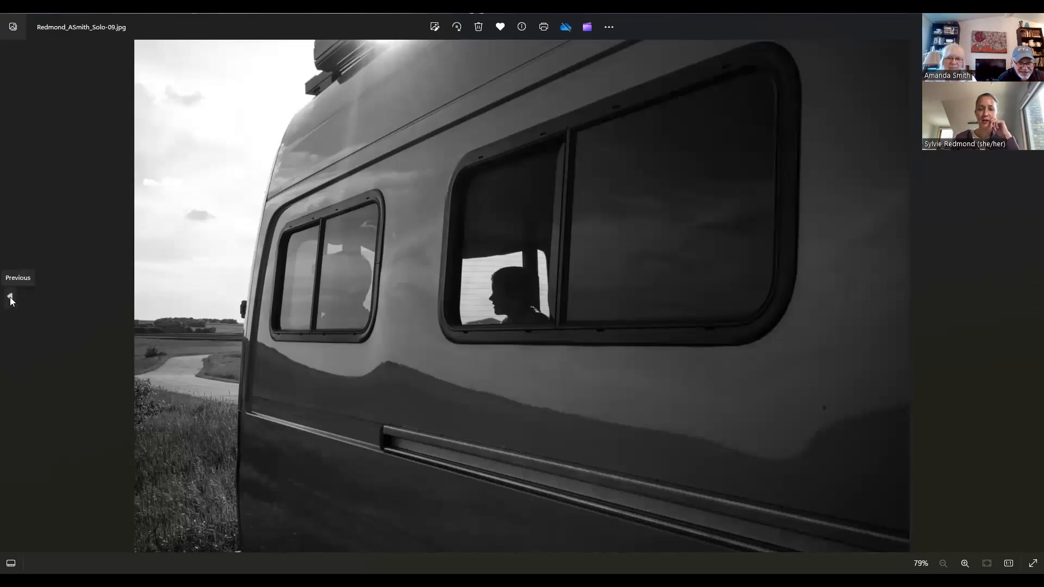
# Step back to photo three, a child in a cap at a sunlit van window.
pyautogui.click(10, 297)
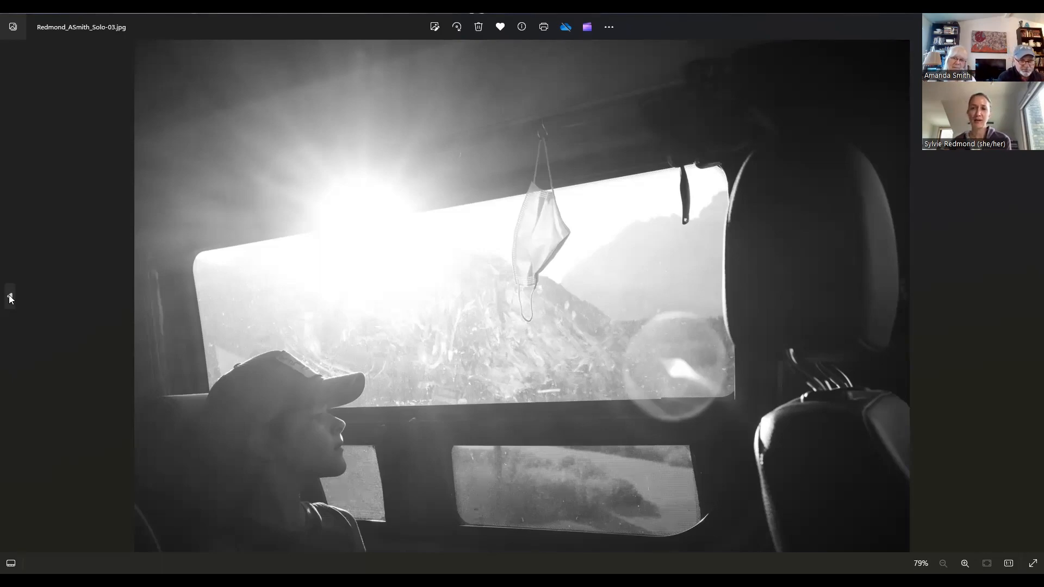
# Step back two photos to photo one, a shirtless boy between the front seats.
pyautogui.click(10, 298)
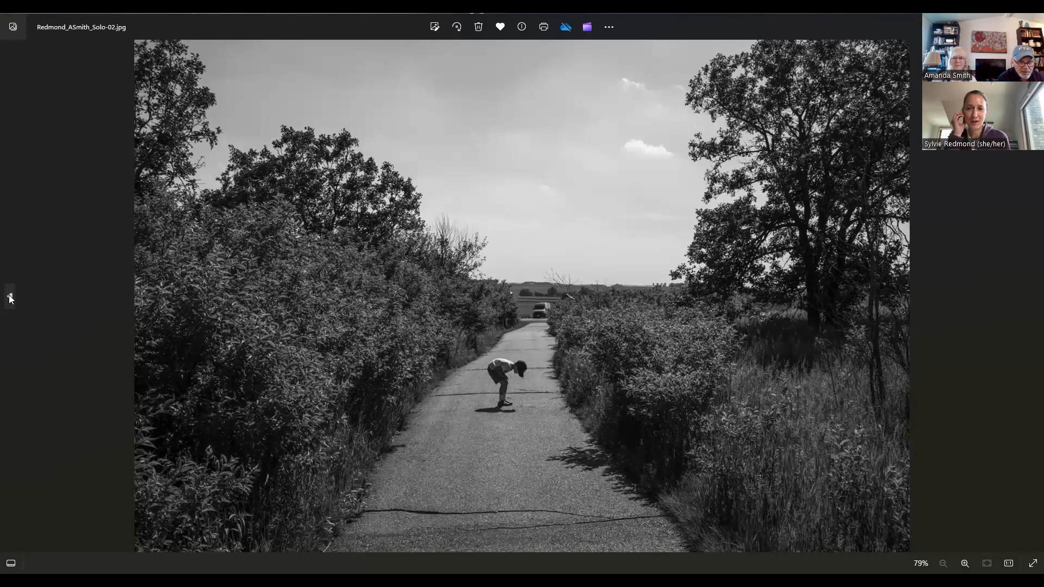
pyautogui.click(10, 298)
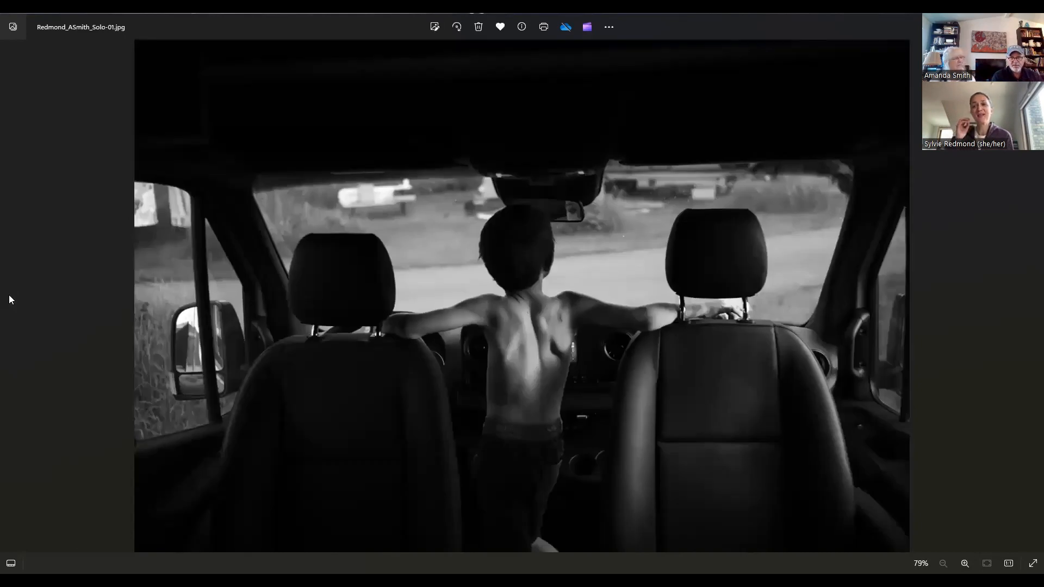